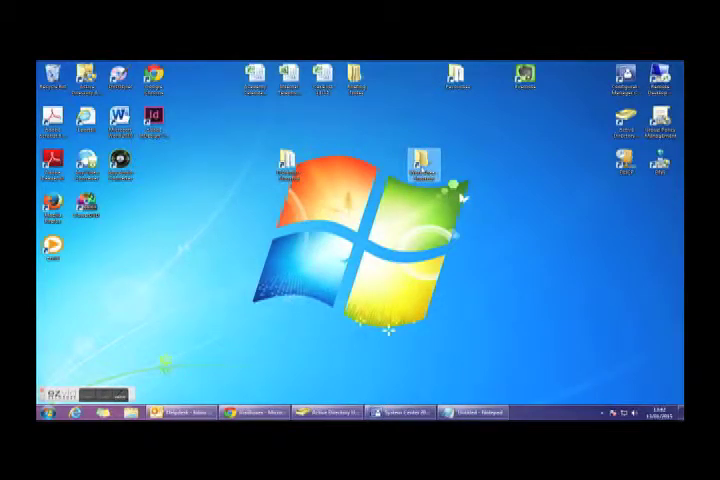
# Bring up the Properties window of the desktop shortcut near the screen centre.
pyautogui.rightClick(424, 164)
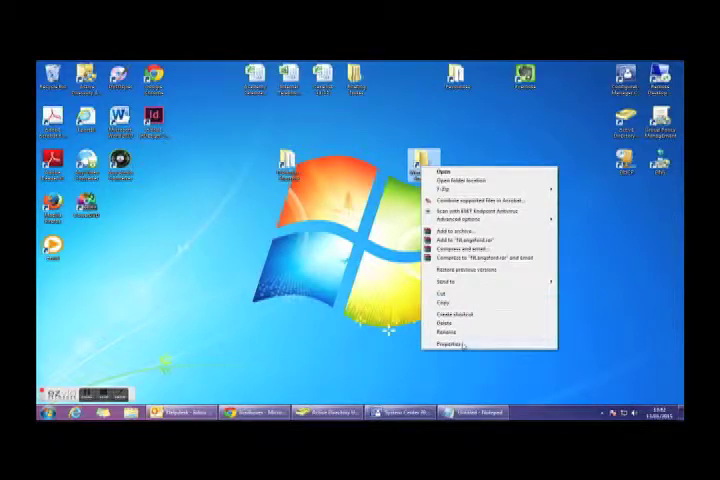
pyautogui.click(444, 344)
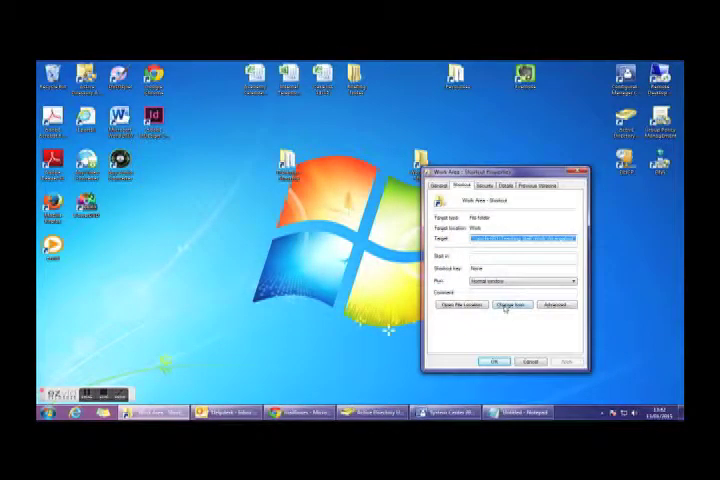
# Pick a new icon for the shortcut and select its whole Target path.
pyautogui.click(510, 304)
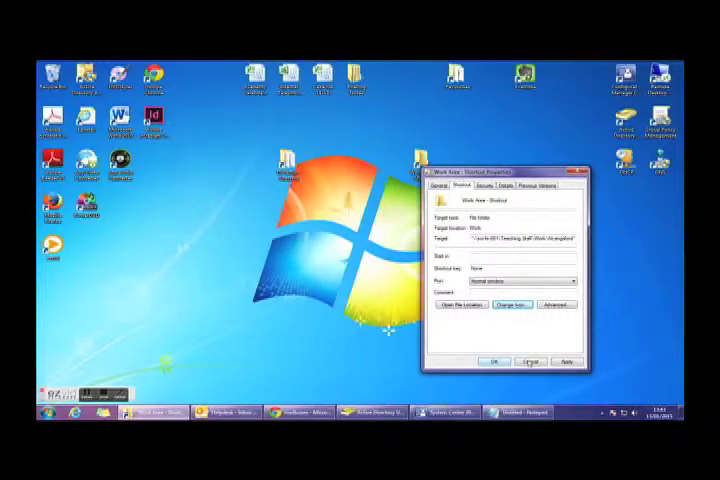
pyautogui.tripleClick(520, 240)
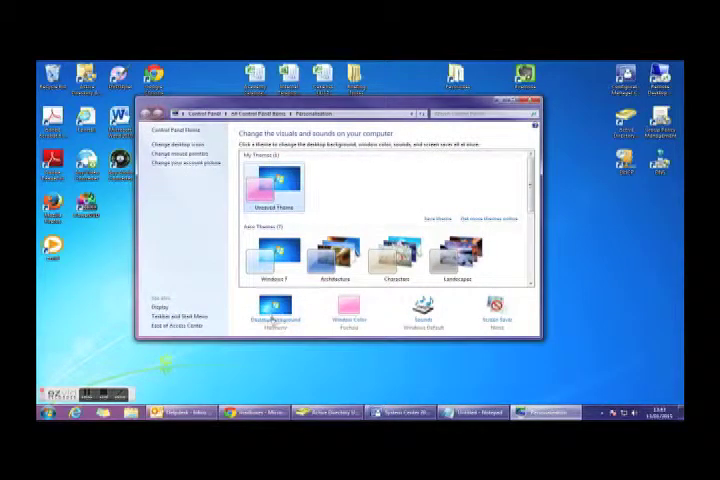
# Apply one of the themes listed under My Themes.
pyautogui.click(272, 312)
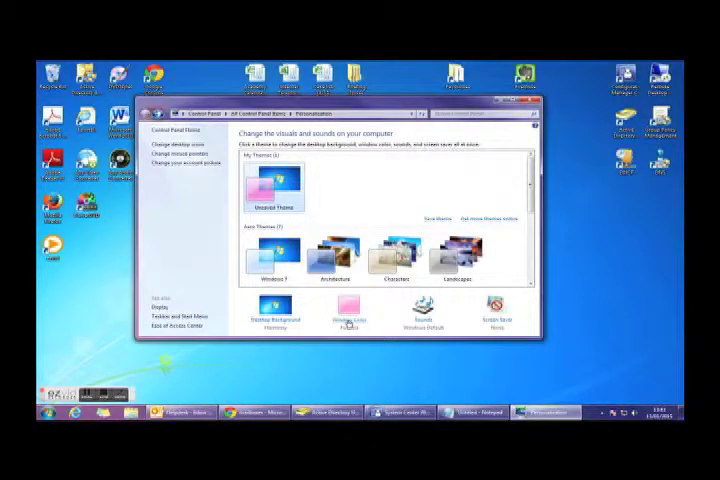
pyautogui.click(344, 310)
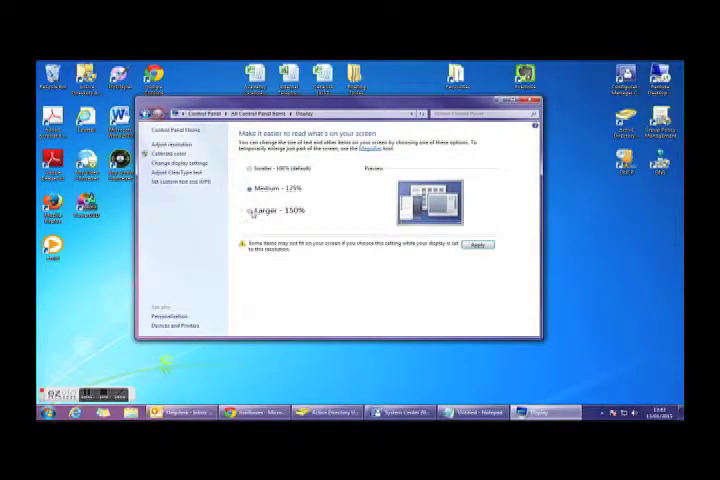
# Choose the Larger – 150% display size and go to custom text size (DPI).
pyautogui.click(248, 210)
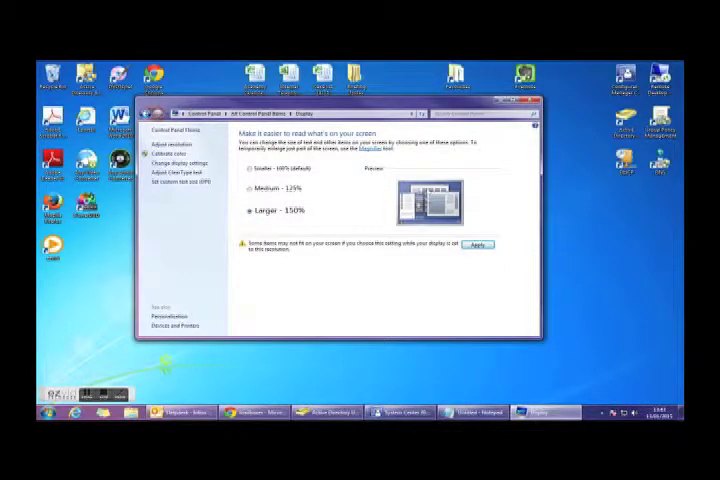
pyautogui.click(248, 168)
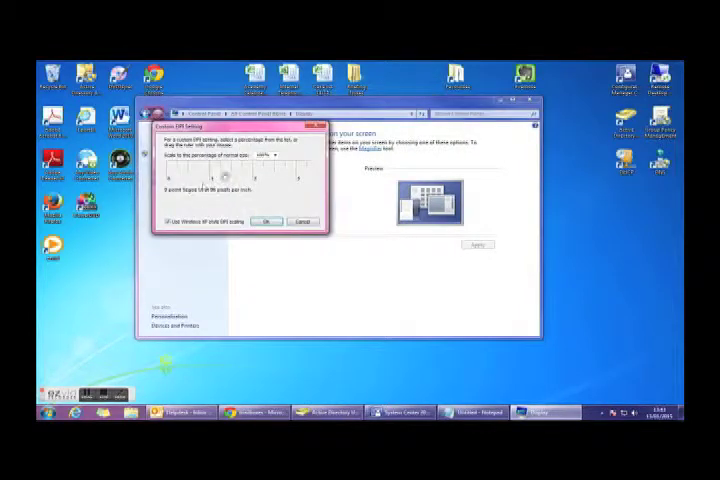
# Pick a scaling percentage from the Scale dropdown and confirm it.
pyautogui.click(272, 156)
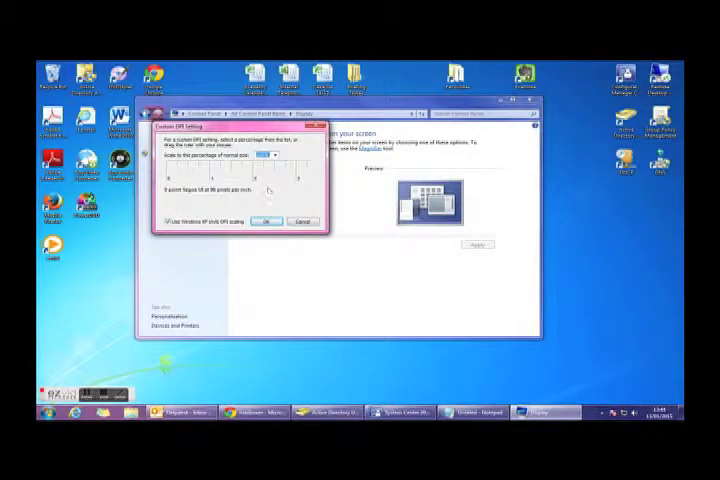
pyautogui.click(266, 220)
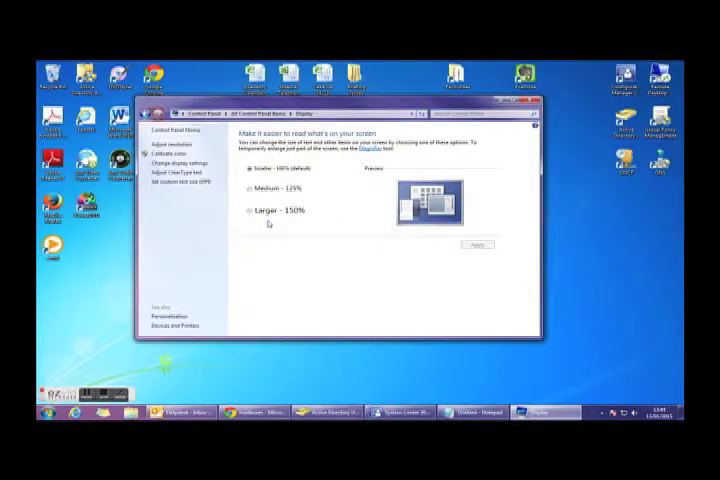